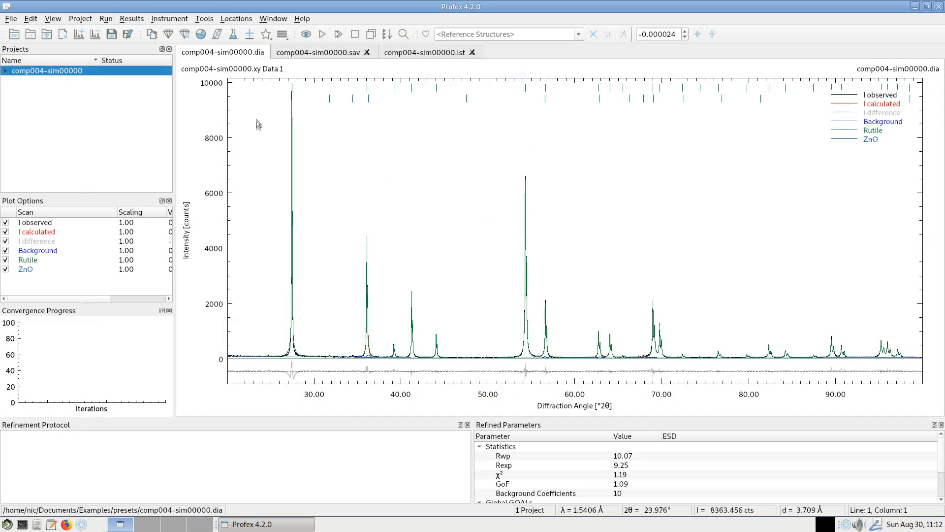
Step: Open Scan Math Operations from the Tools menu
click(203, 18)
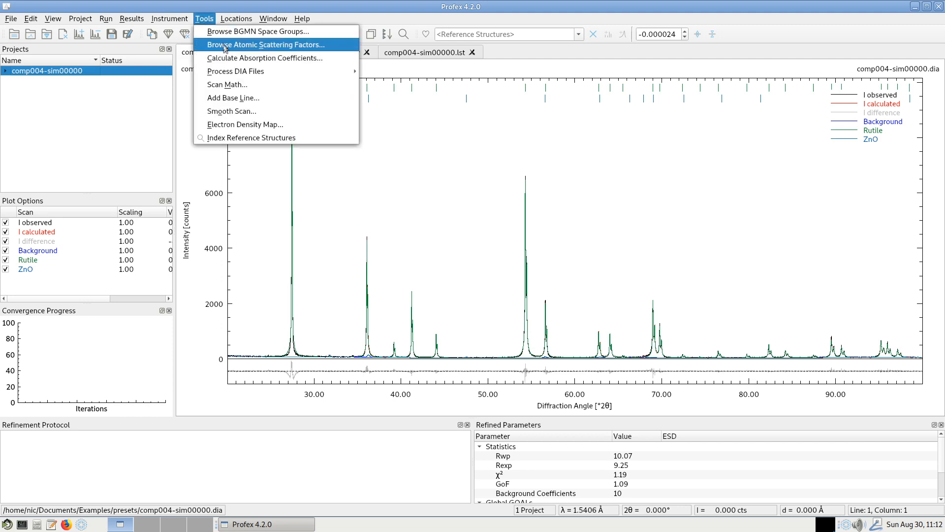
click(231, 84)
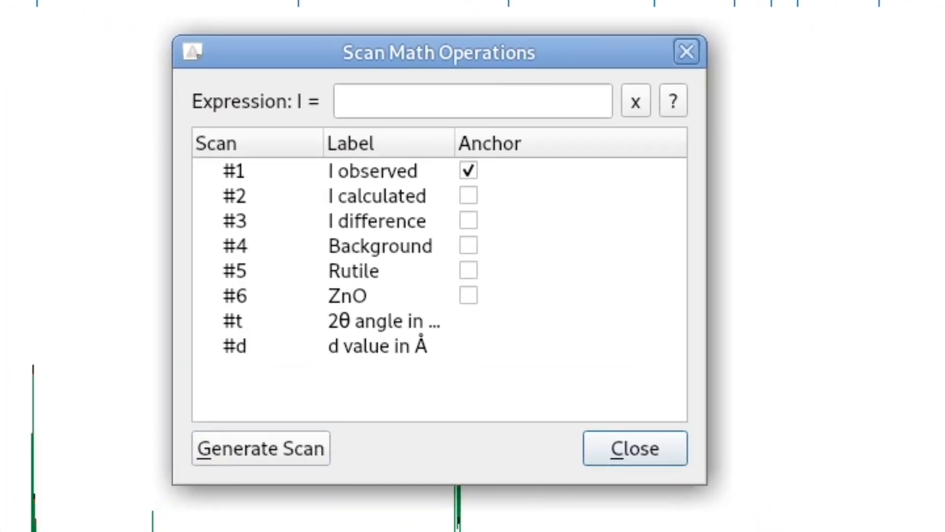
mouse_move(362, 163)
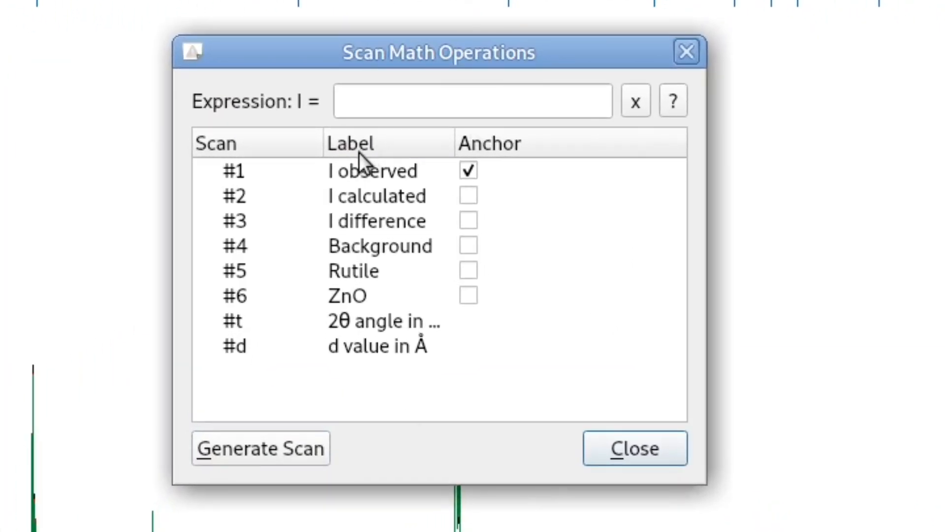
Step: Generate the background-subtracted scan #1-#4, anchored on the observed scan #1
click(472, 101)
text(#1)
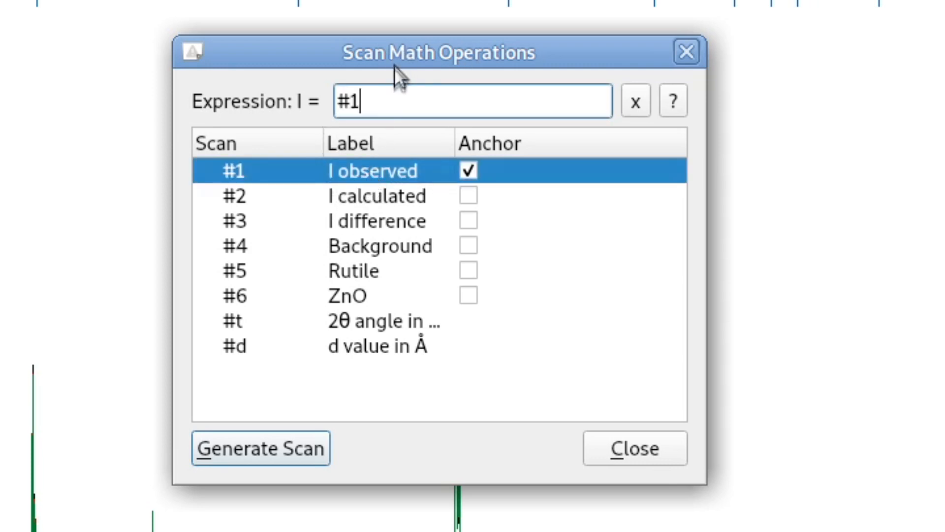
mouse_move(230, 192)
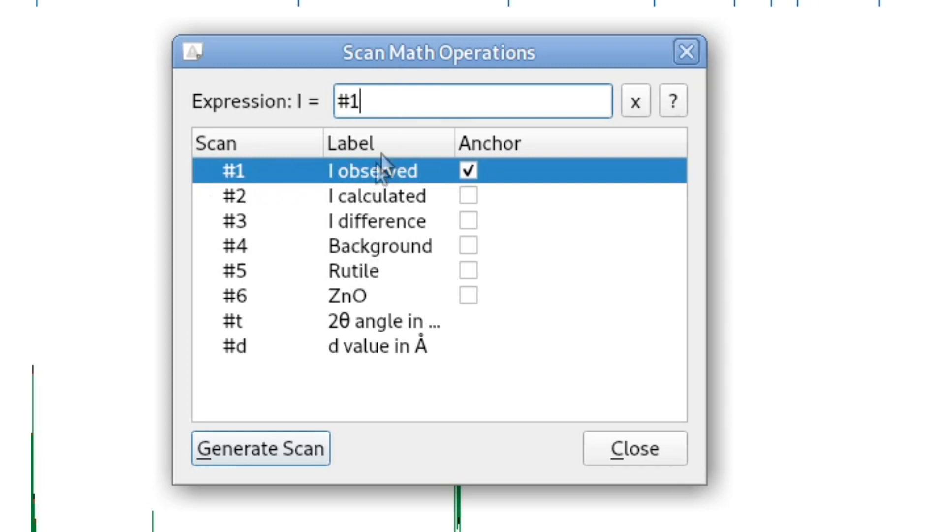
text(-#4)
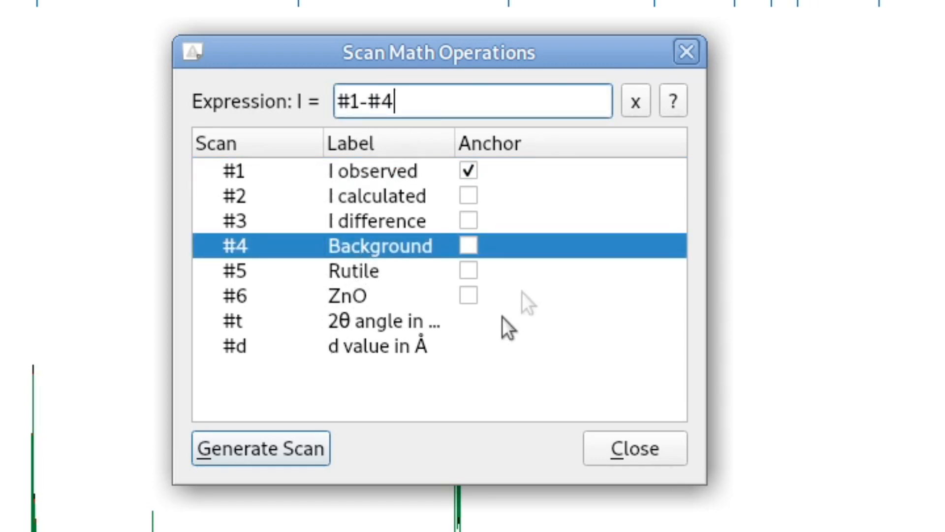
click(261, 448)
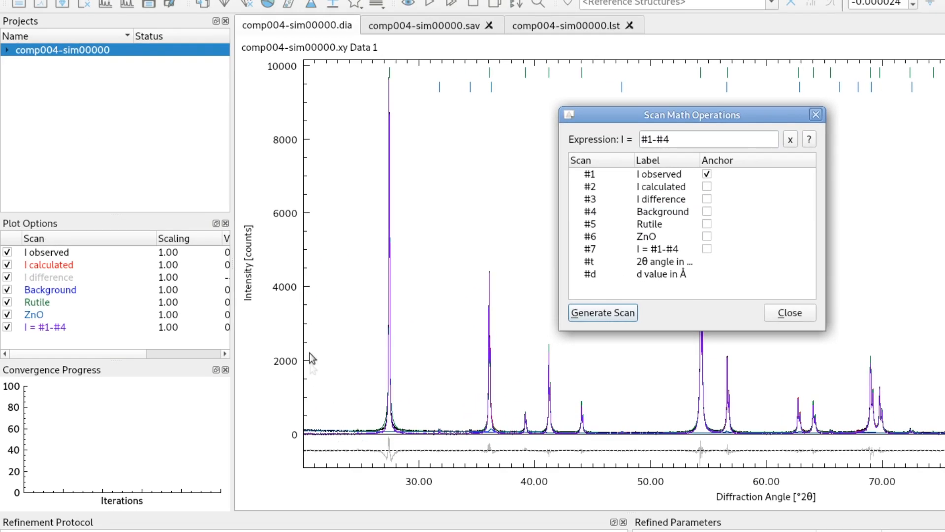
mouse_move(332, 392)
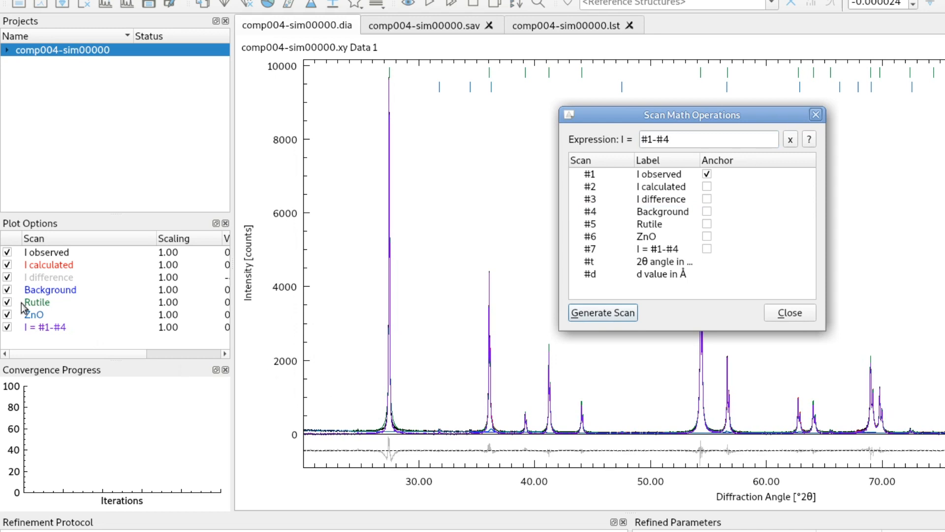
Step: Clear the expression field and open the Using Scan Math help
click(602, 312)
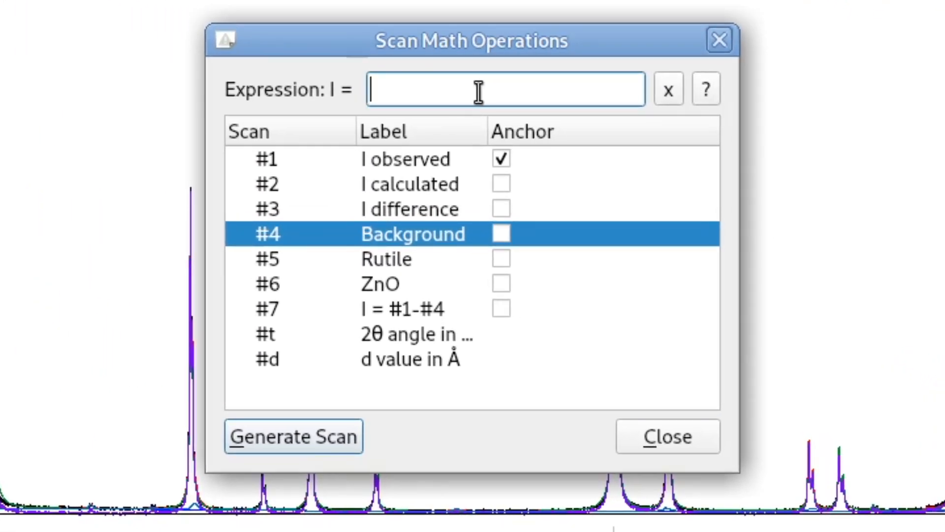
mouse_move(540, 123)
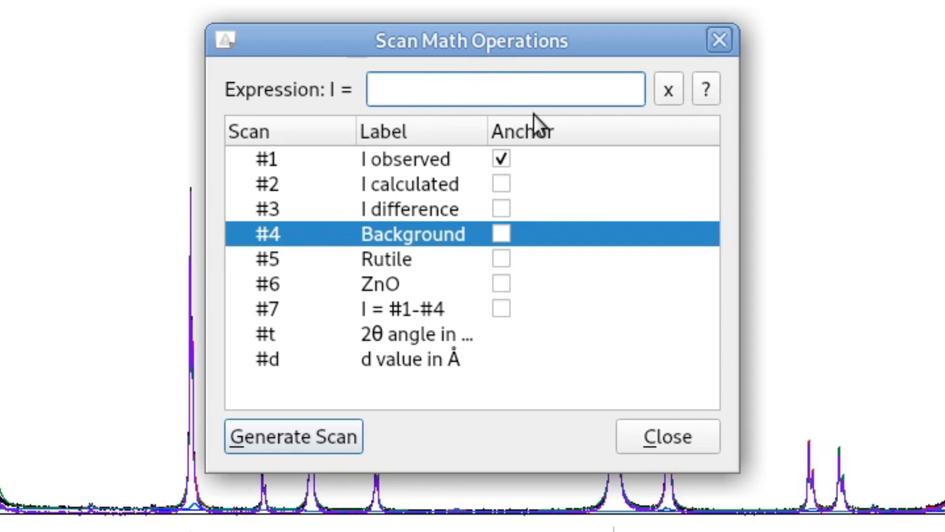
click(705, 89)
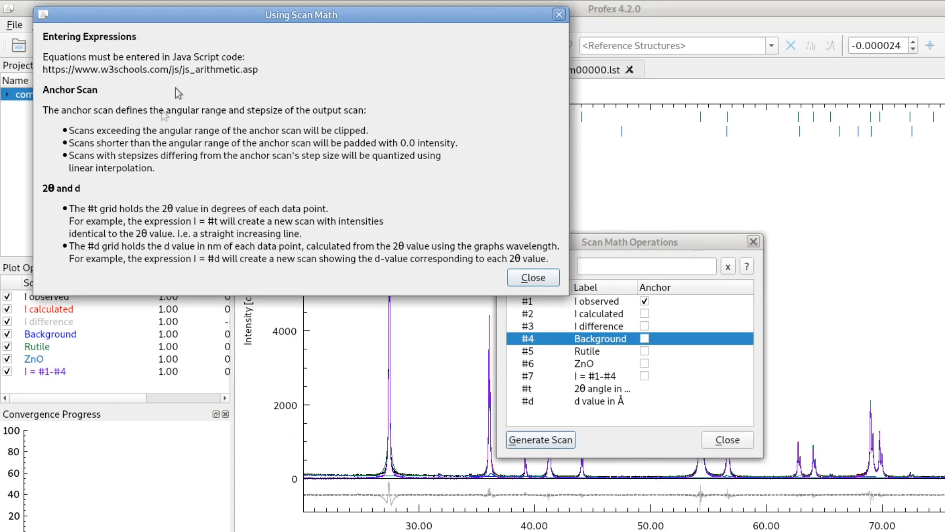
mouse_move(180, 59)
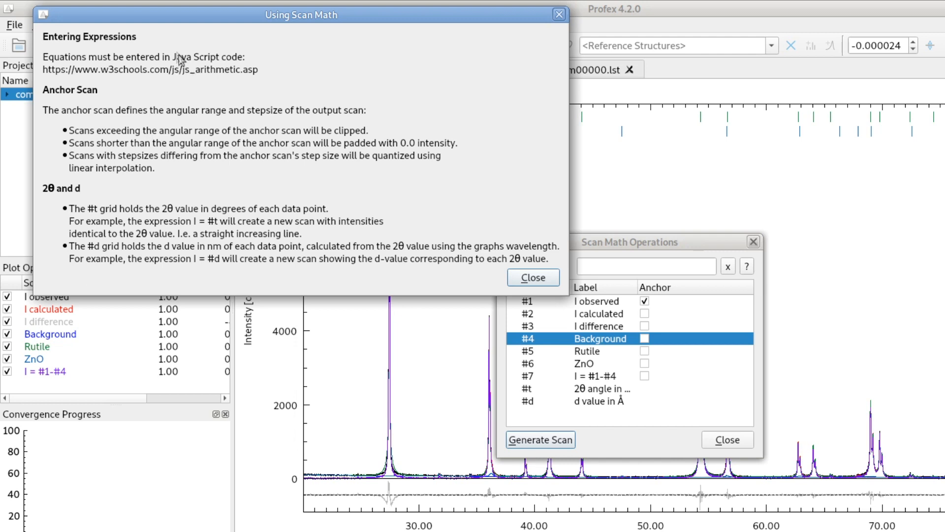
mouse_move(216, 100)
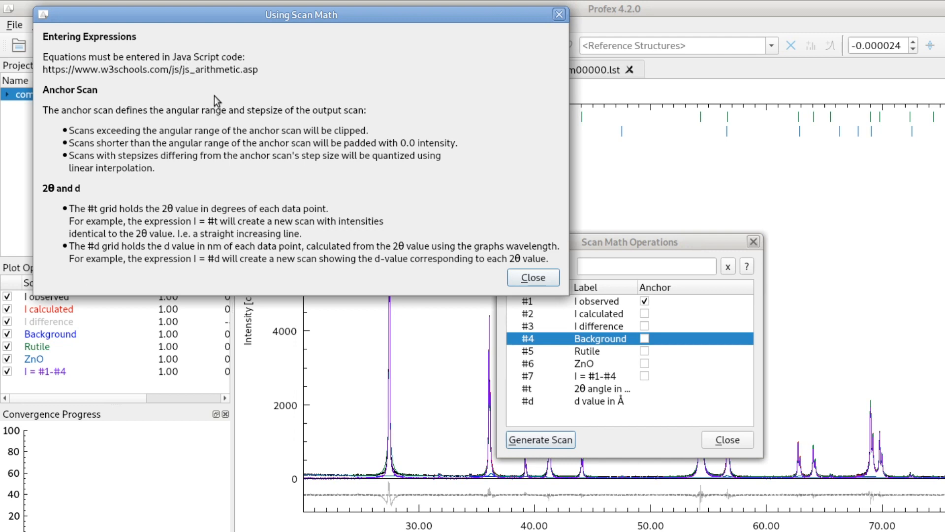
mouse_move(217, 467)
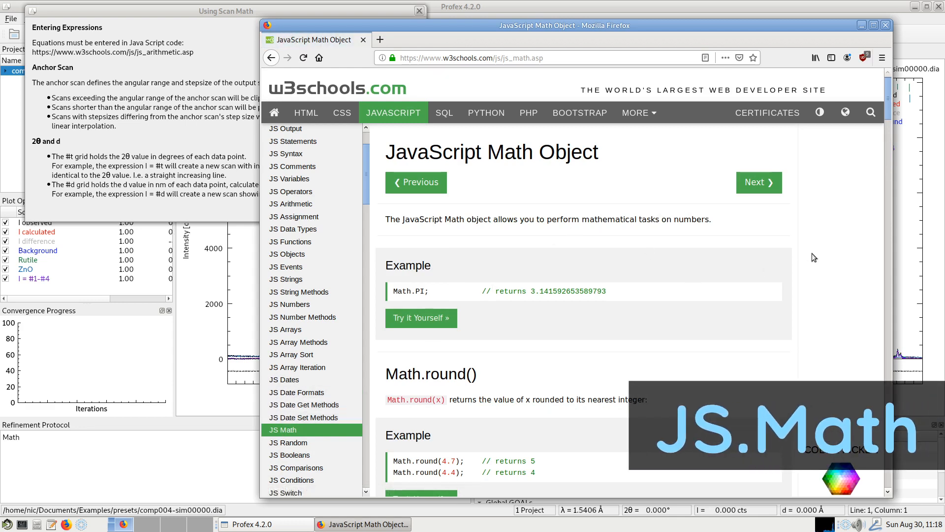
Step: Scroll the w3schools JavaScript Math page down to the Math.pow and Math.sqrt examples
scroll(down, 3)
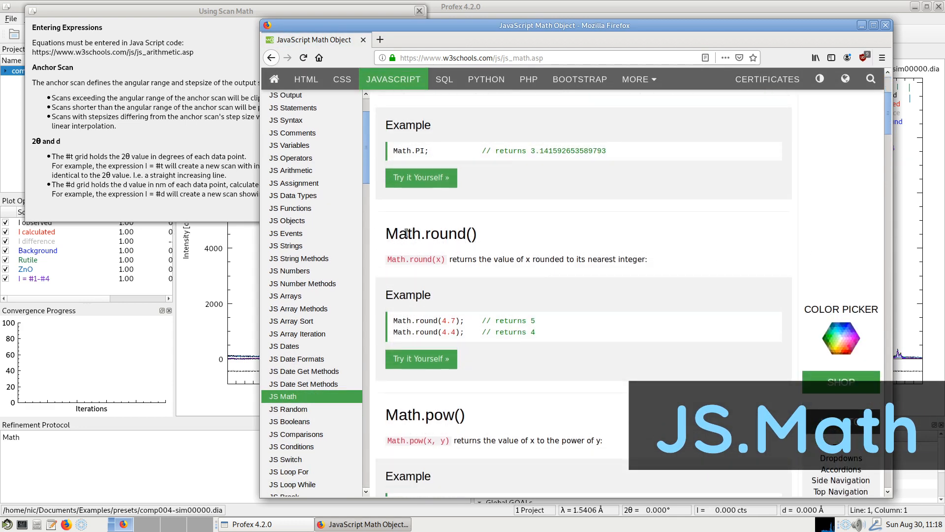
mouse_move(572, 432)
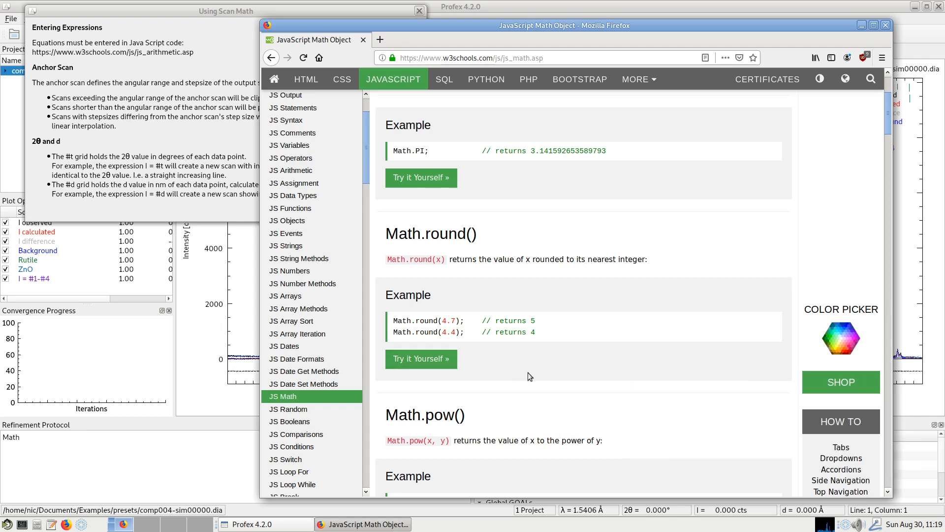
scroll(down, 3)
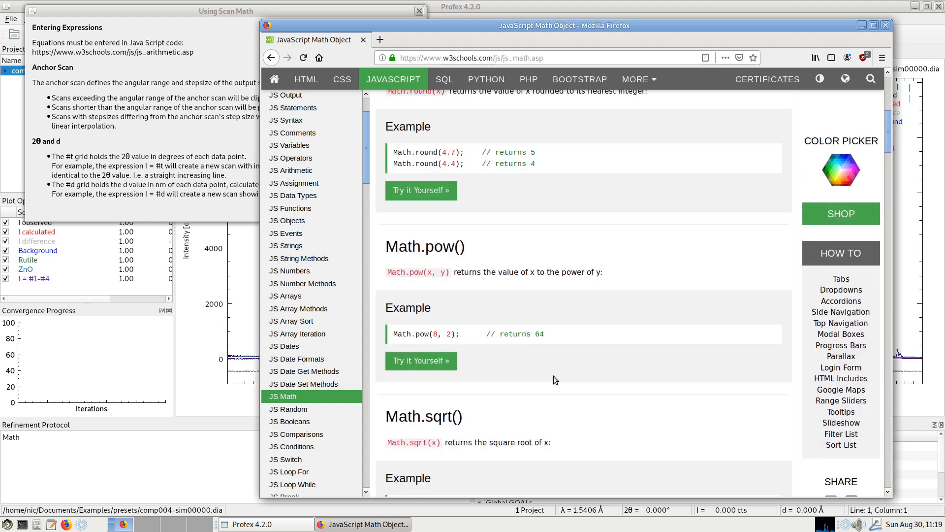
scroll(down, 3)
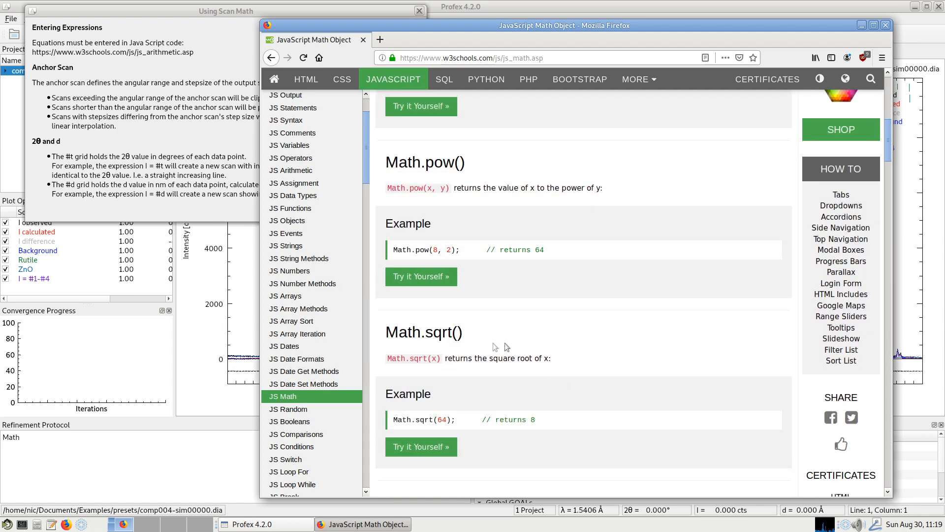
mouse_move(428, 344)
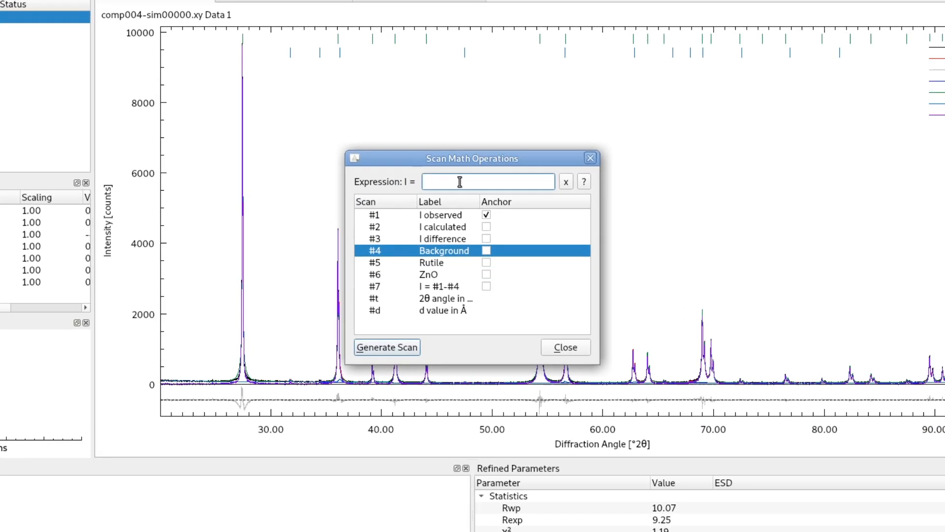
Step: Generate a square-root scan from the expression Math.sqrt(#1)
text(Math)
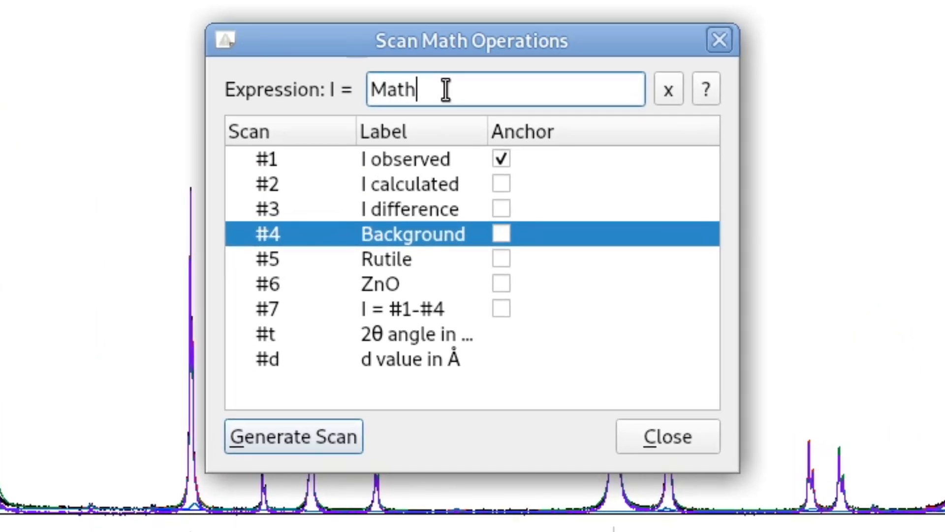
text(.sqrt(#1)
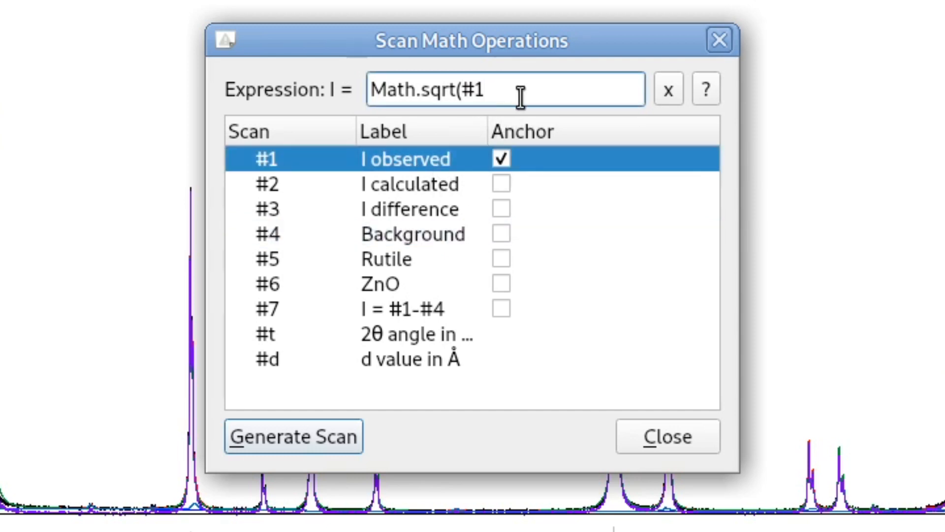
text())
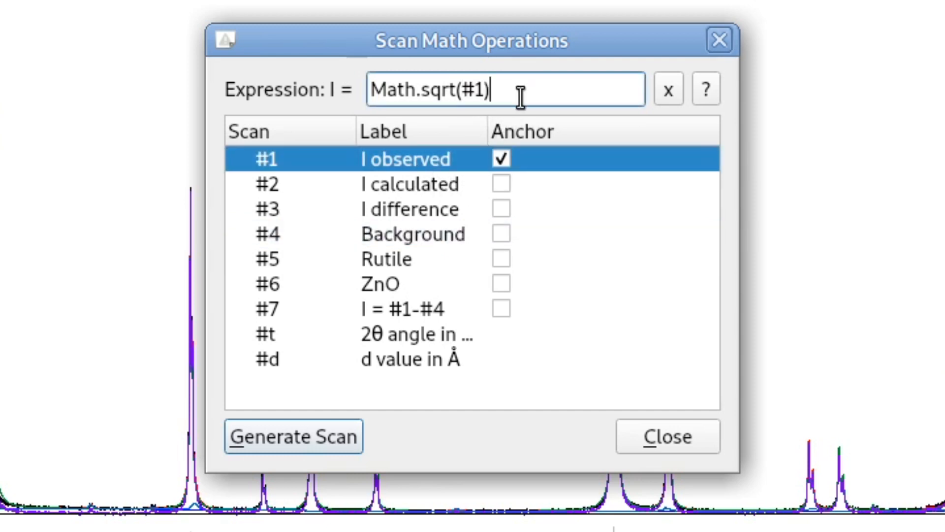
click(293, 435)
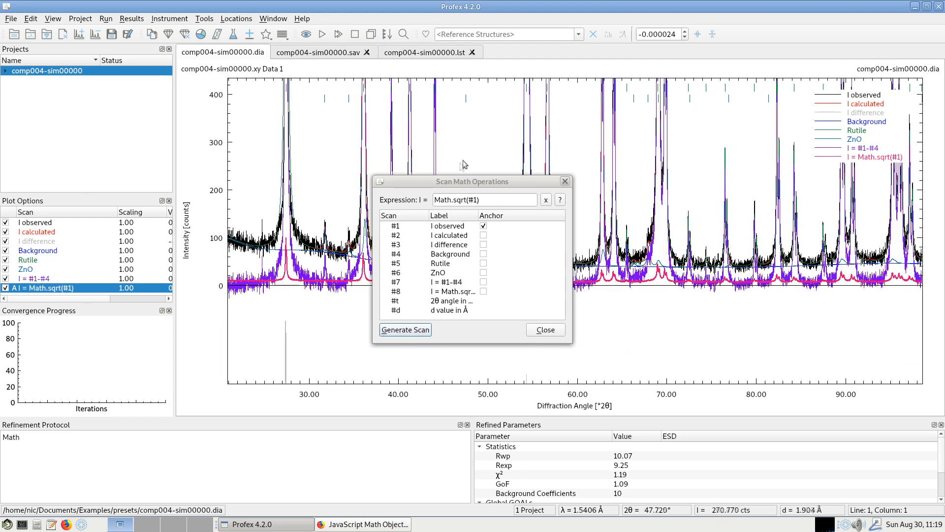
Step: Move the Scan Math window aside and start exporting the I = #1-#4 scan
drag(472, 181, 527, 155)
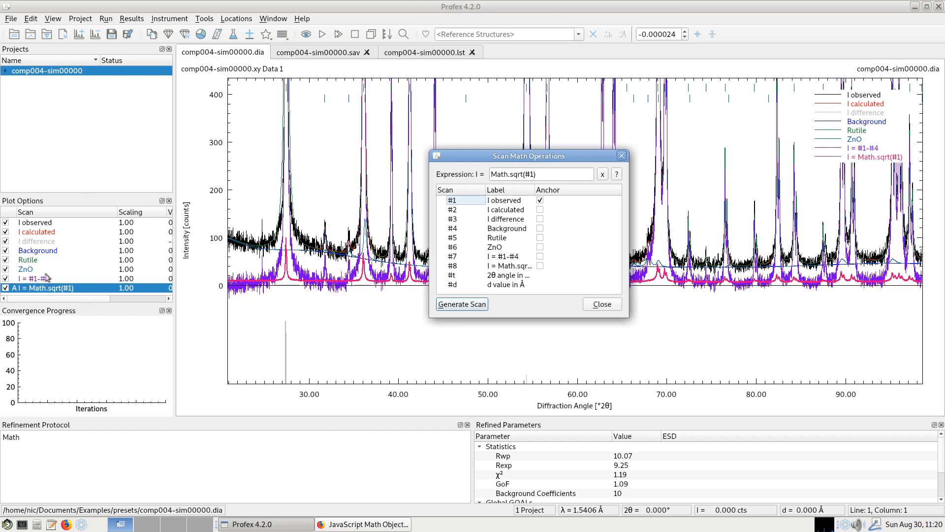
mouse_move(355, 202)
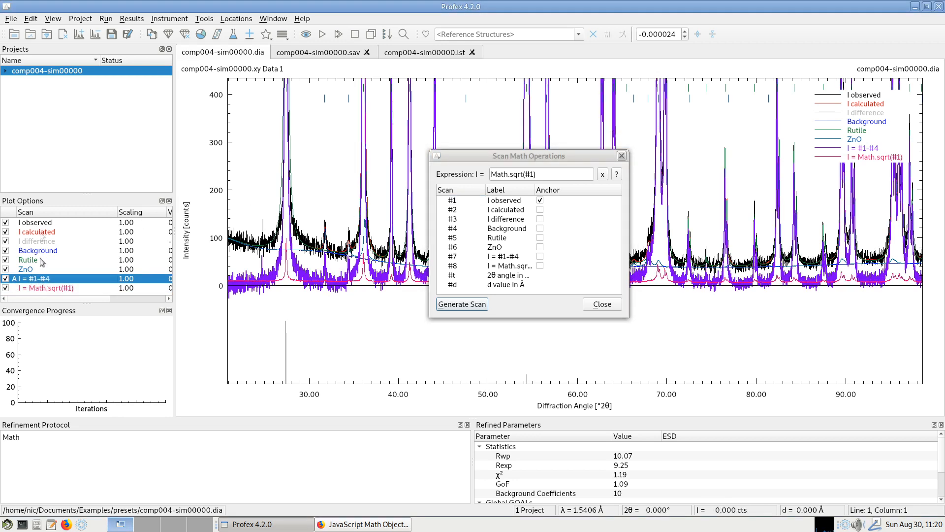
right_click(33, 278)
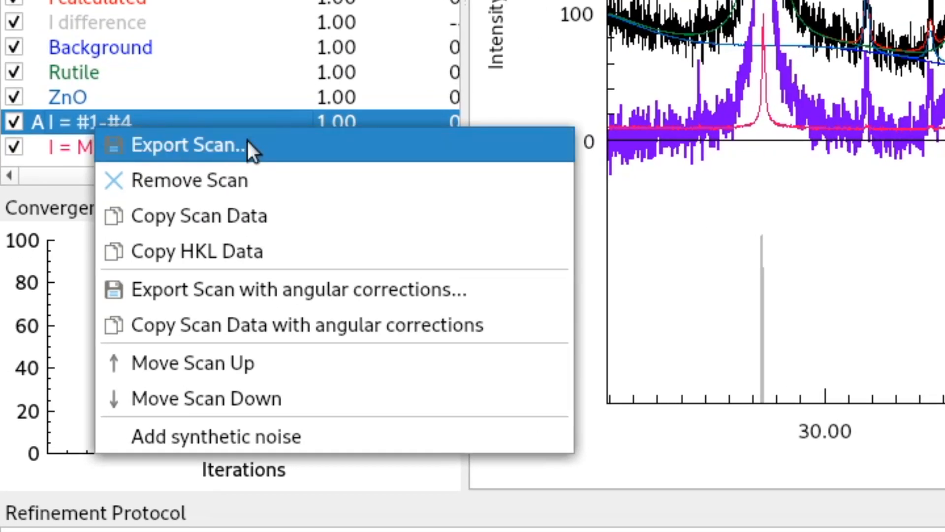
click(187, 145)
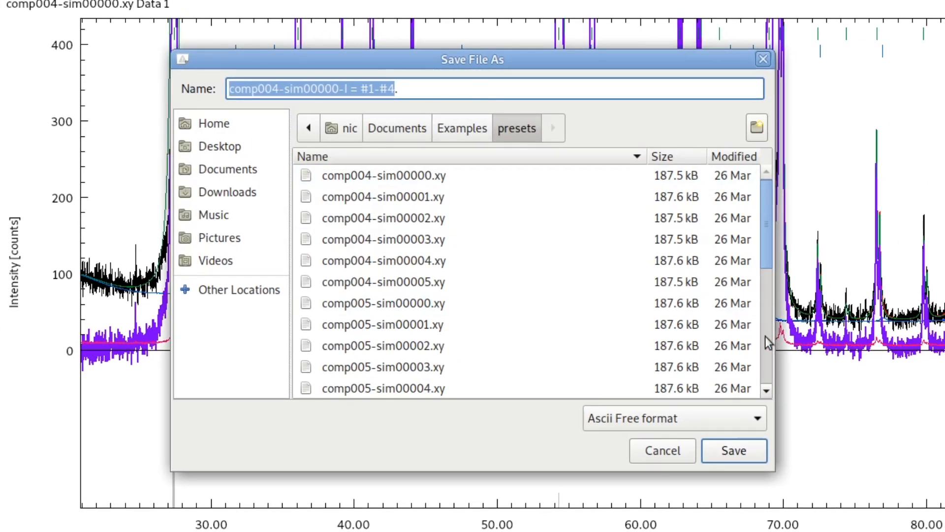
Step: Name the exported #1-#4 scan file iobs-bkgr.xy
click(383, 175)
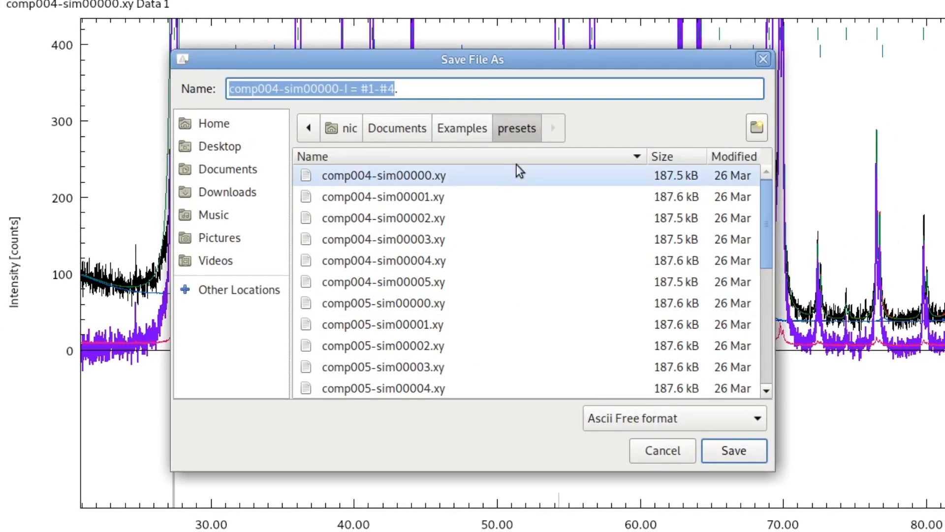
text(iobs.)
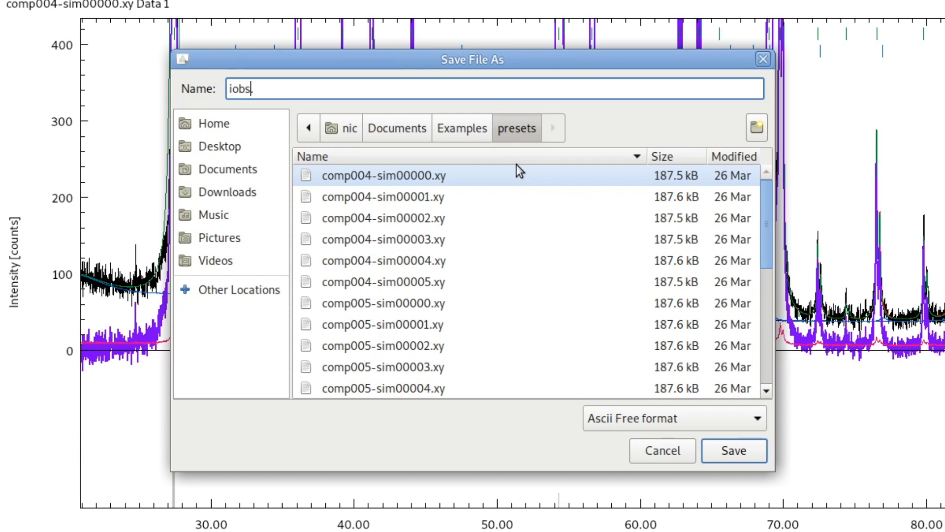
text(-bkg)
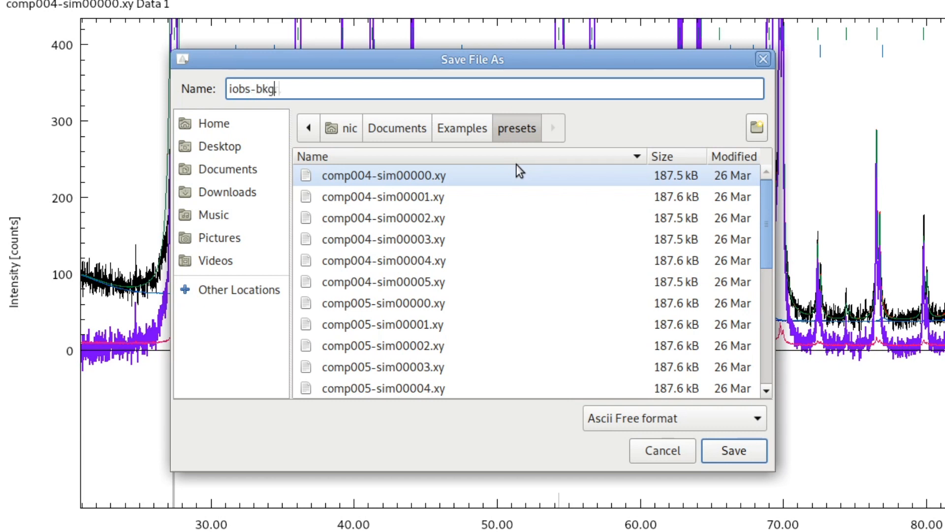
text(r.x)
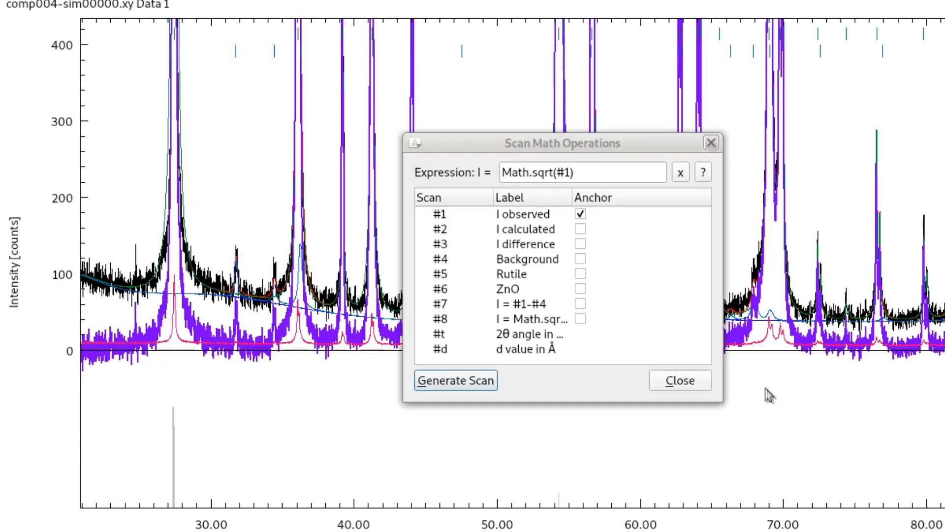
Step: Import iobs-bkgr.xy from the presets folder into the plot
click(679, 381)
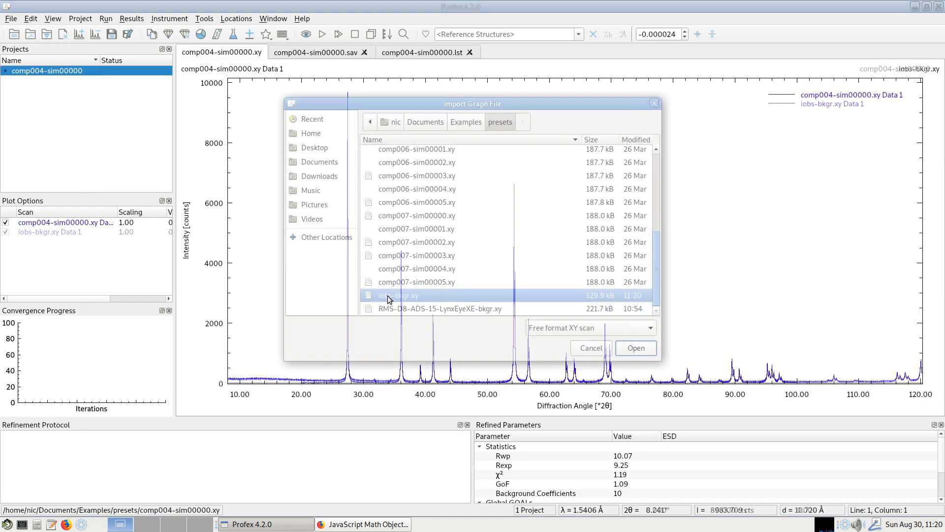
click(634, 348)
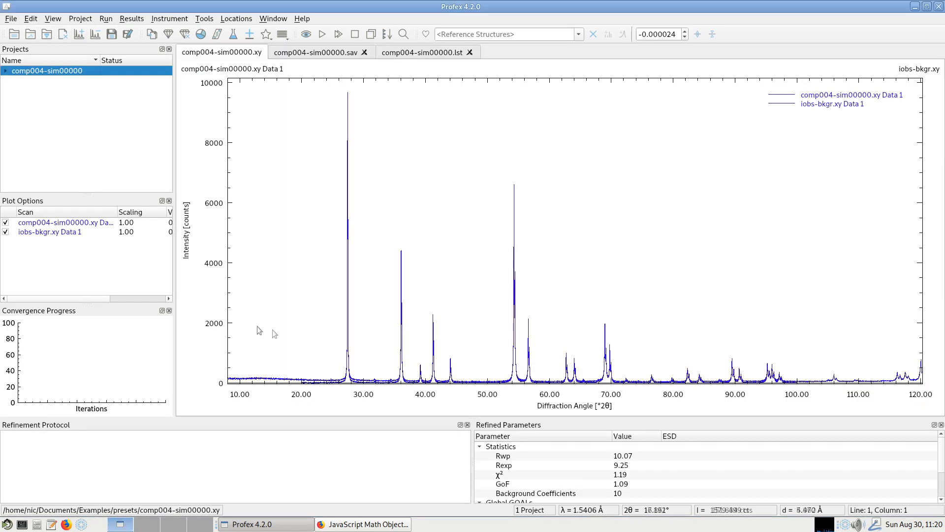
mouse_move(323, 380)
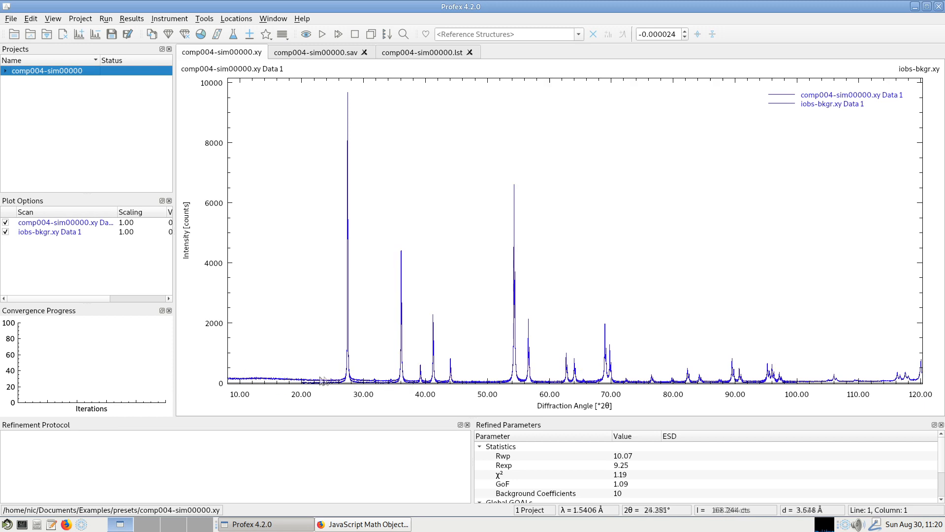
mouse_move(305, 284)
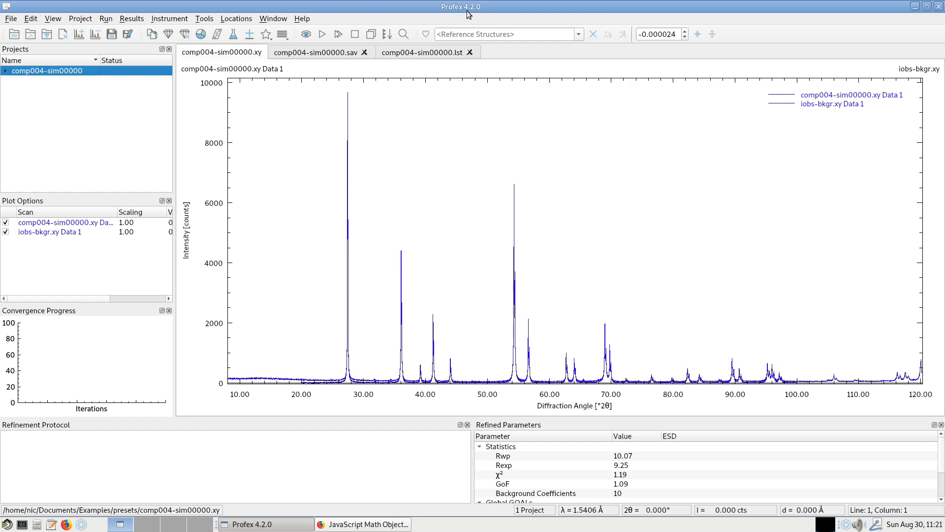
mouse_move(282, 393)
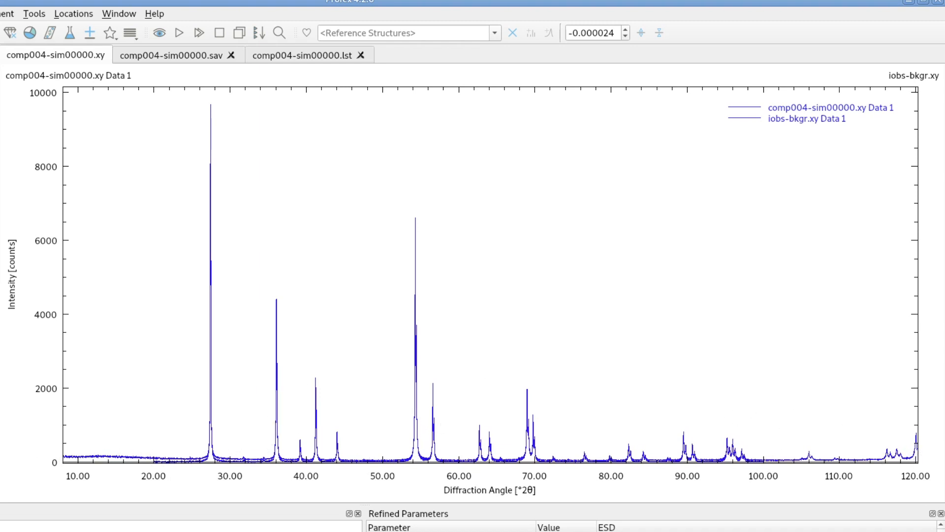
mouse_move(33, 109)
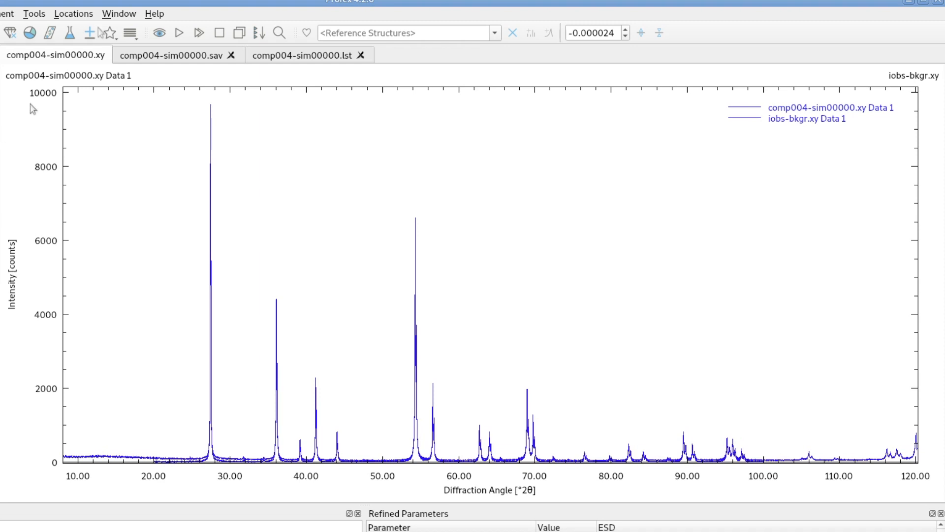
Step: Reopen Scan Math Operations from the Tools menu over the combined graph
click(34, 14)
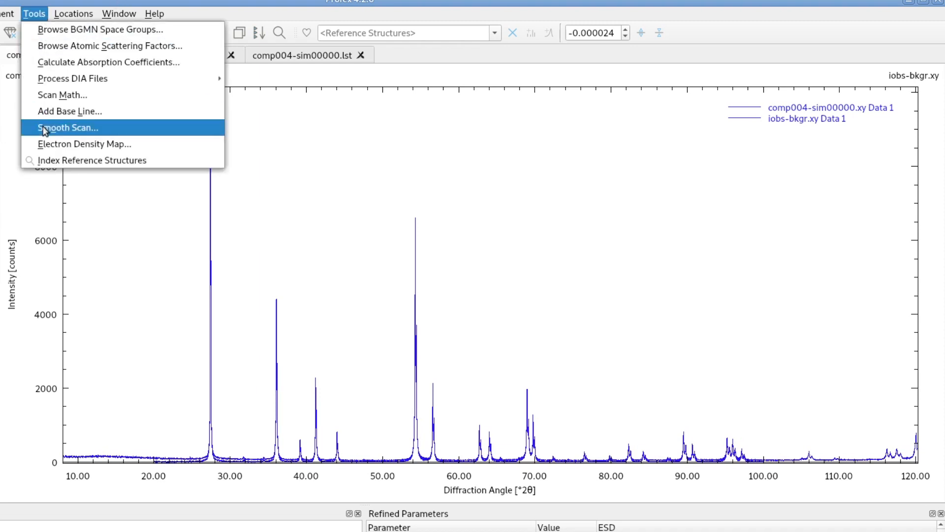
click(62, 95)
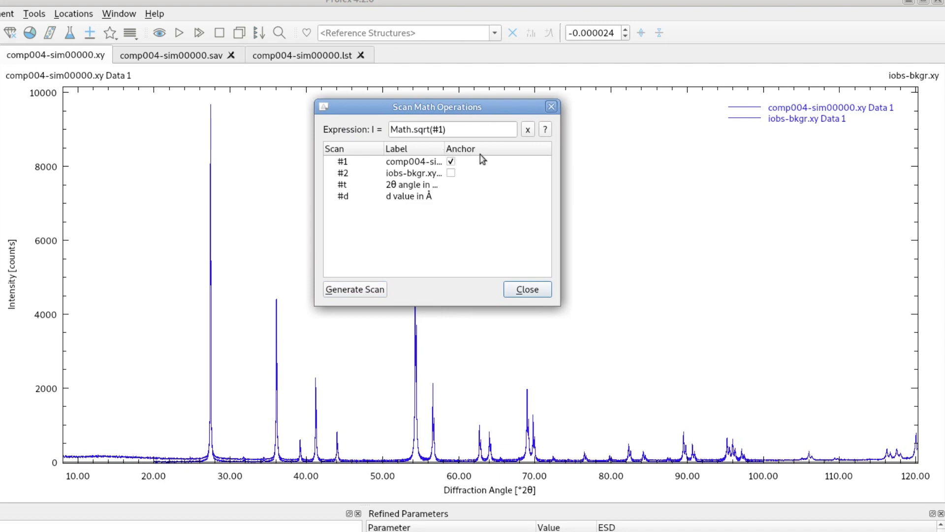
mouse_move(446, 151)
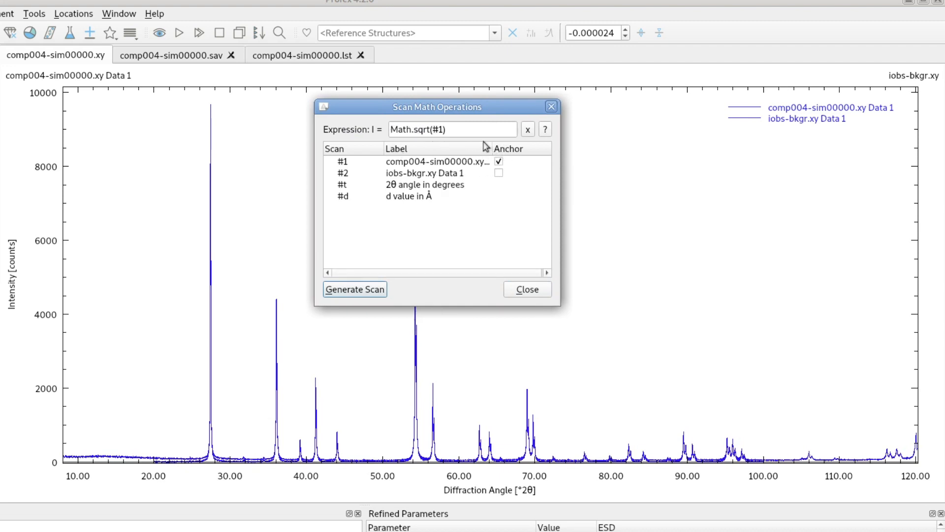
mouse_move(464, 175)
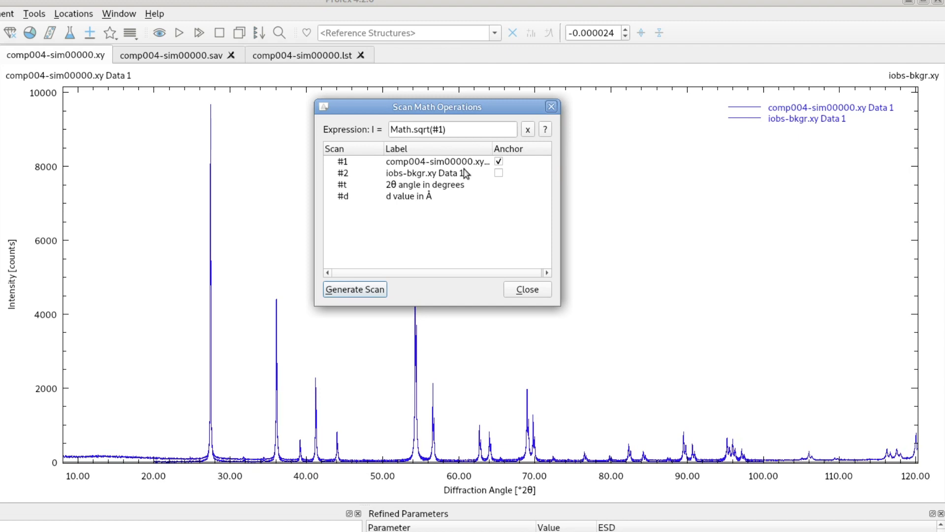
mouse_move(417, 210)
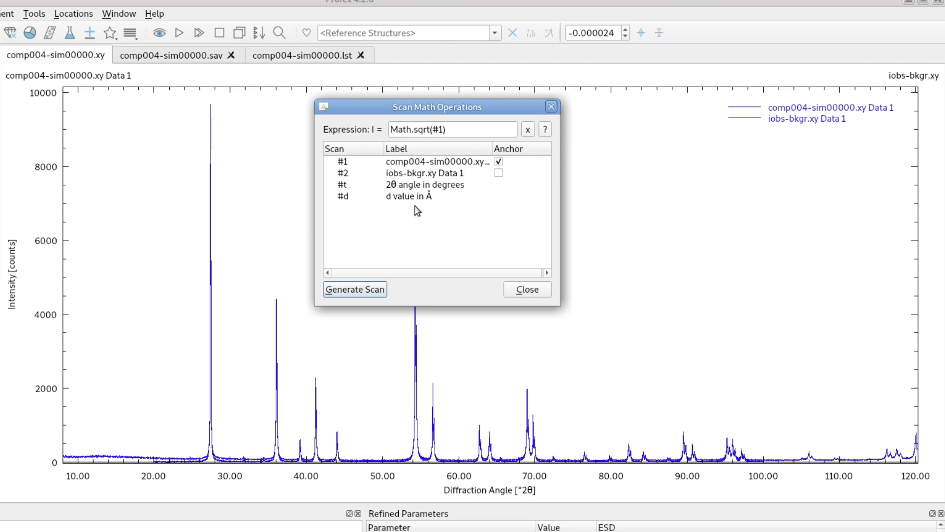
mouse_move(438, 208)
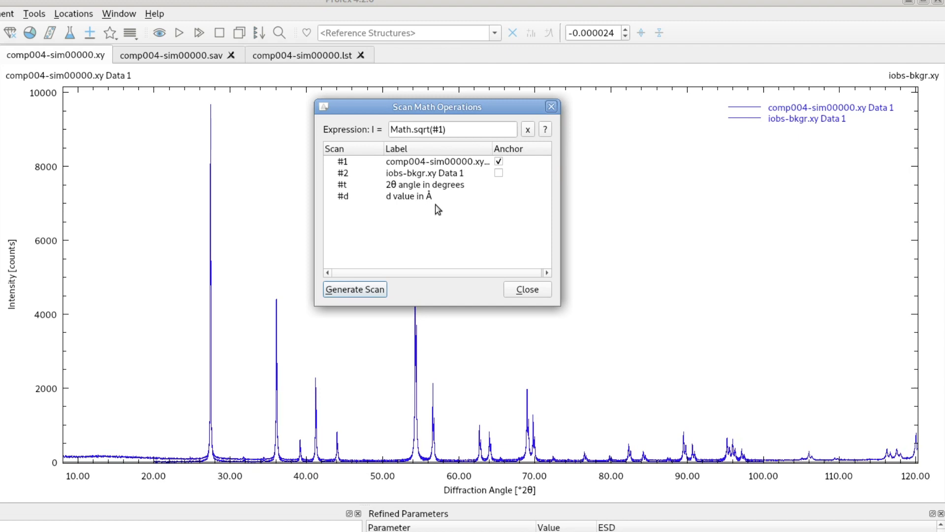
mouse_move(532, 162)
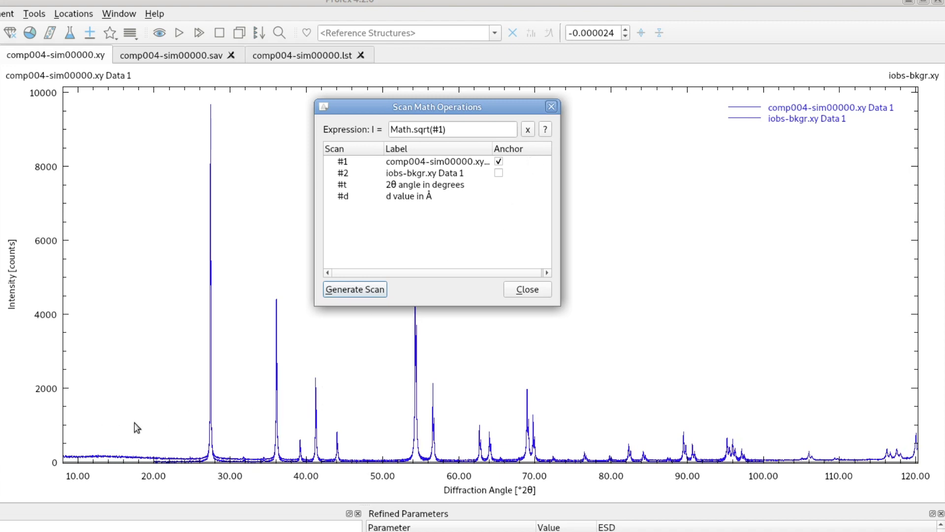
mouse_move(204, 445)
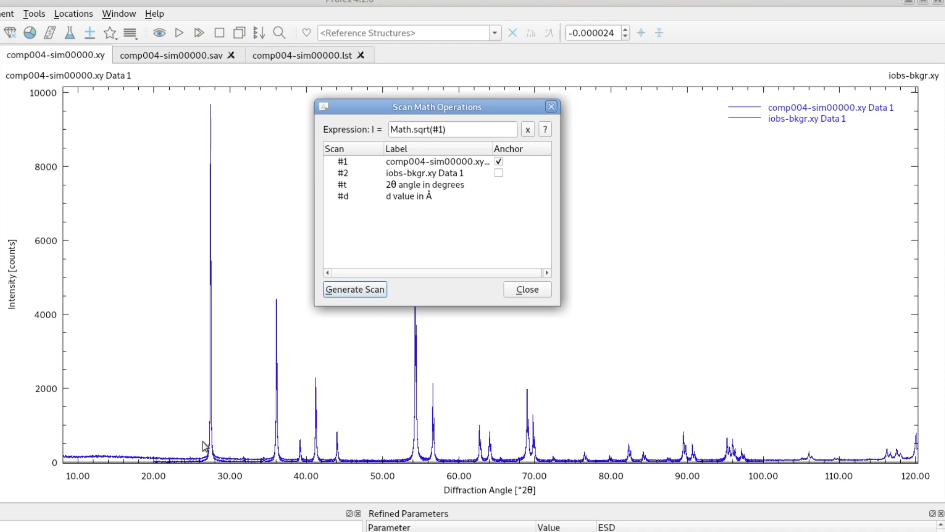
mouse_move(132, 433)
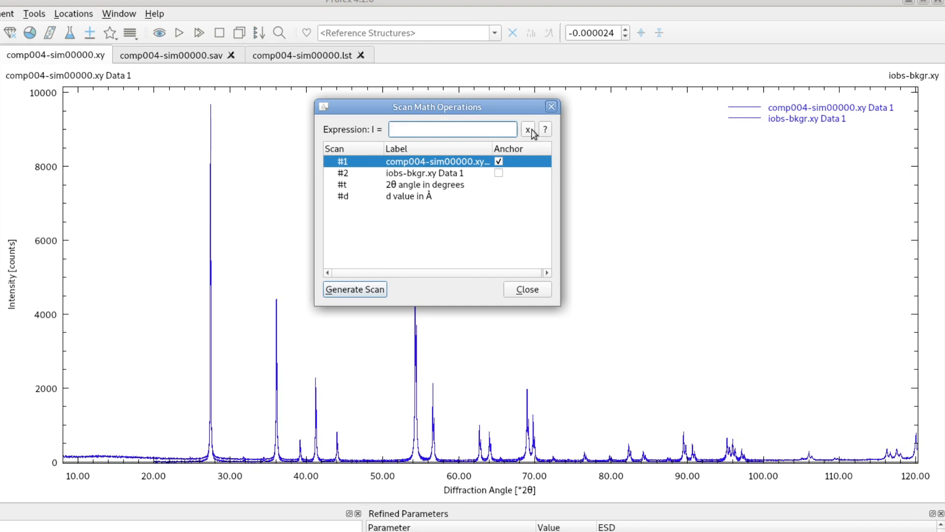
Step: Generate the sum scan #1+#2 with #1 as the anchor scan
text(#1+#2)
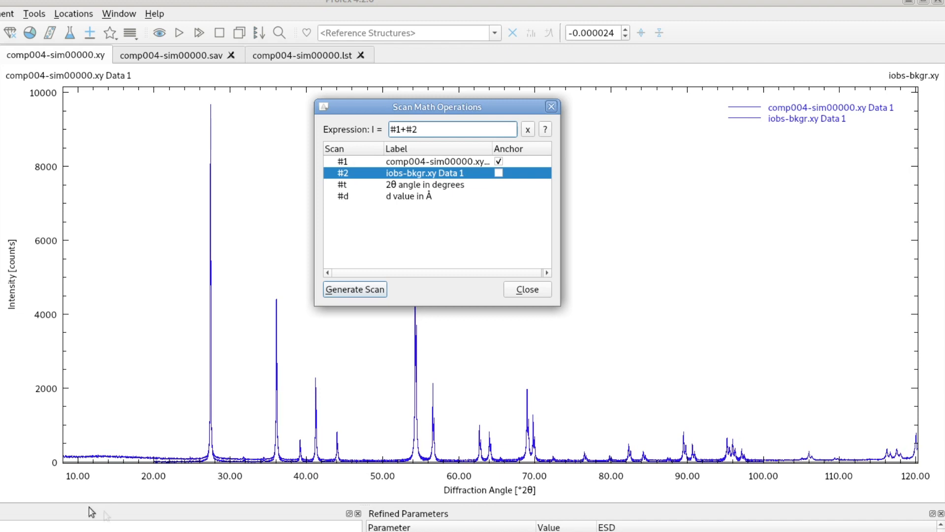
mouse_move(618, 426)
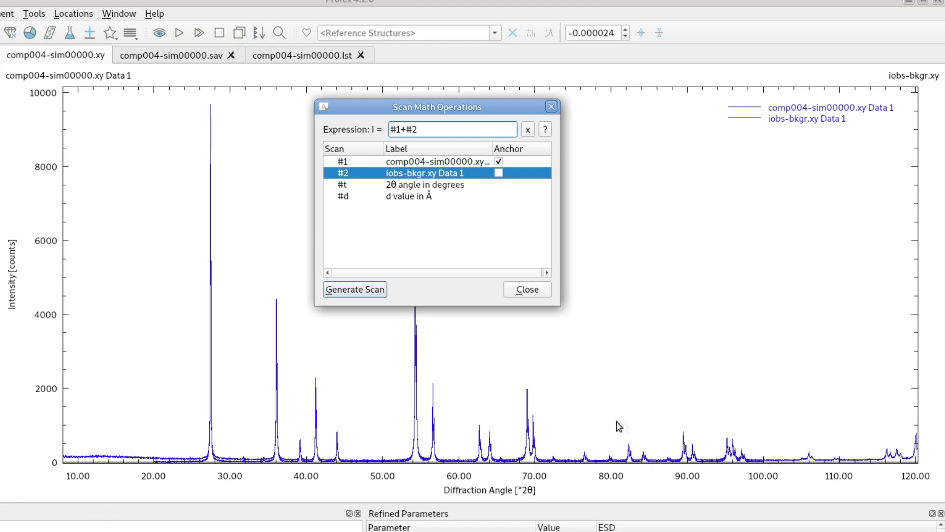
click(355, 289)
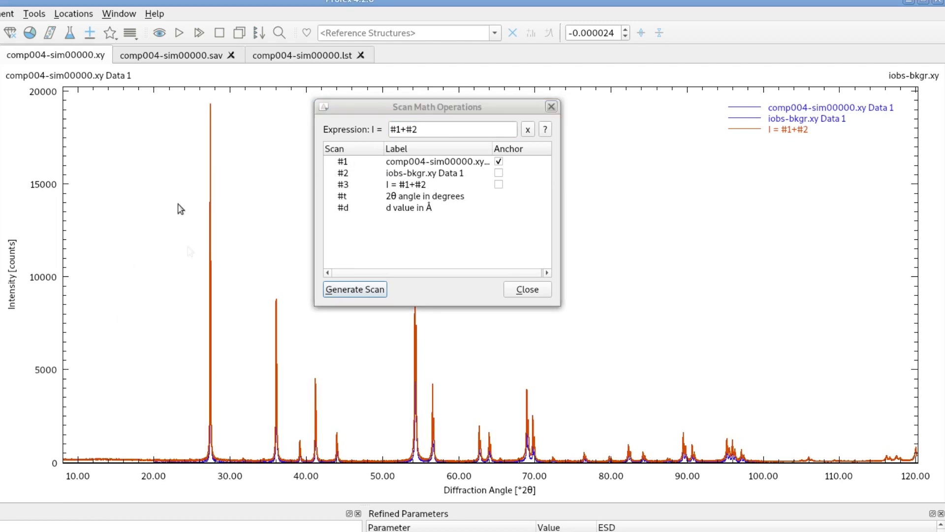
mouse_move(839, 435)
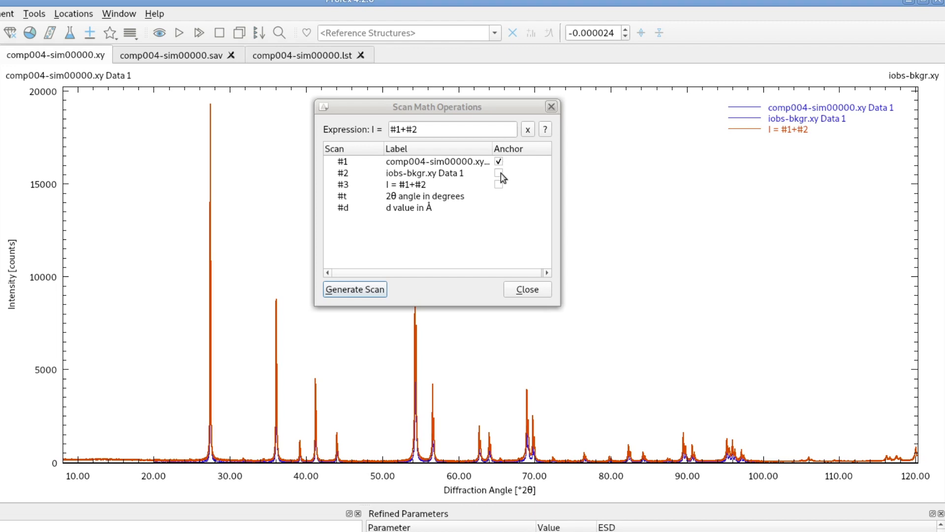
Step: Generate another I = #1+#2 sum scan and make iobs-bkgr.xy Data 1 the anchor scan
click(498, 173)
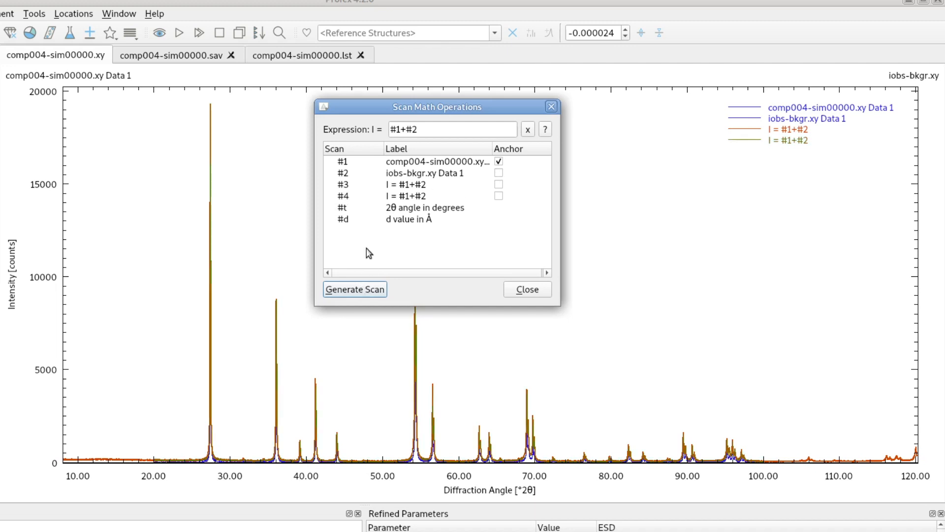
click(355, 289)
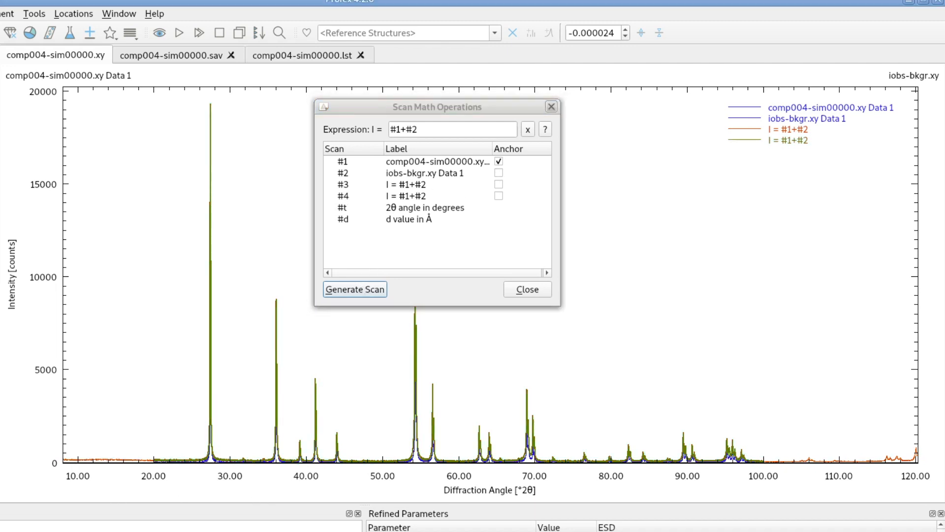
mouse_move(155, 468)
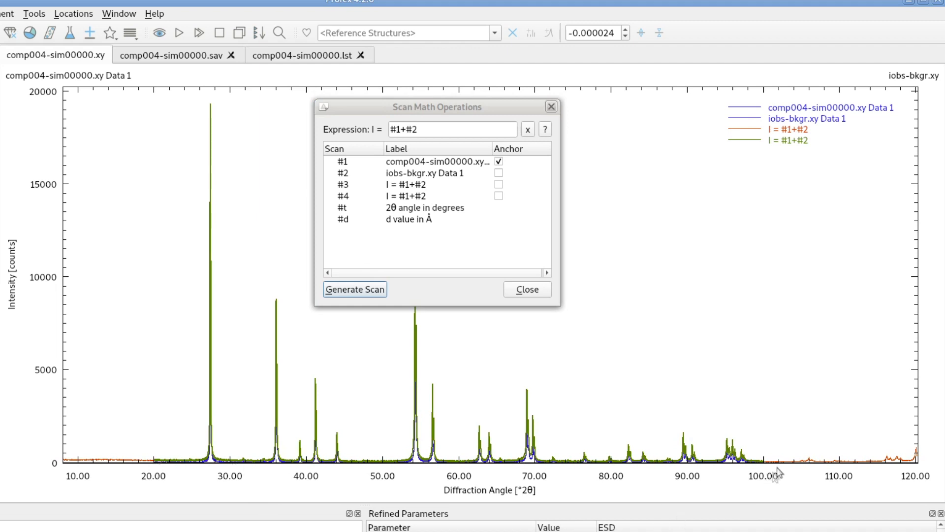
mouse_move(401, 177)
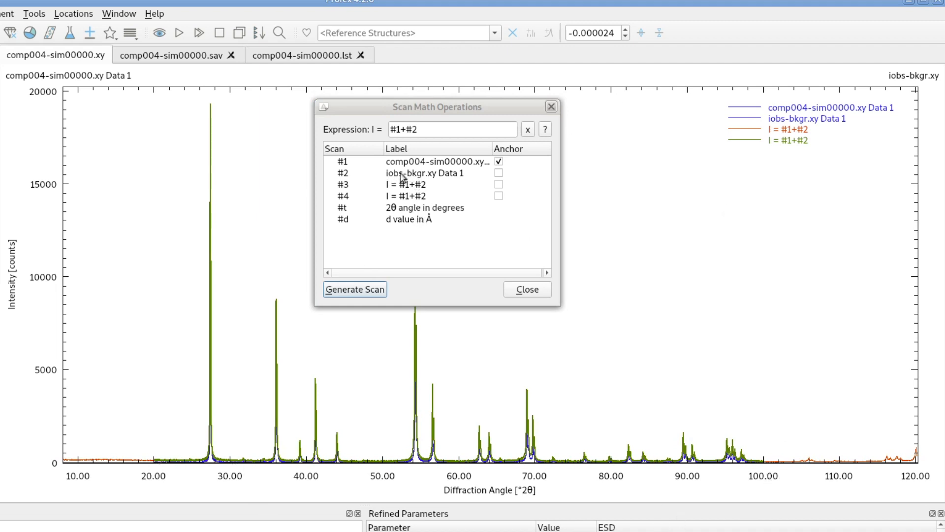
click(425, 173)
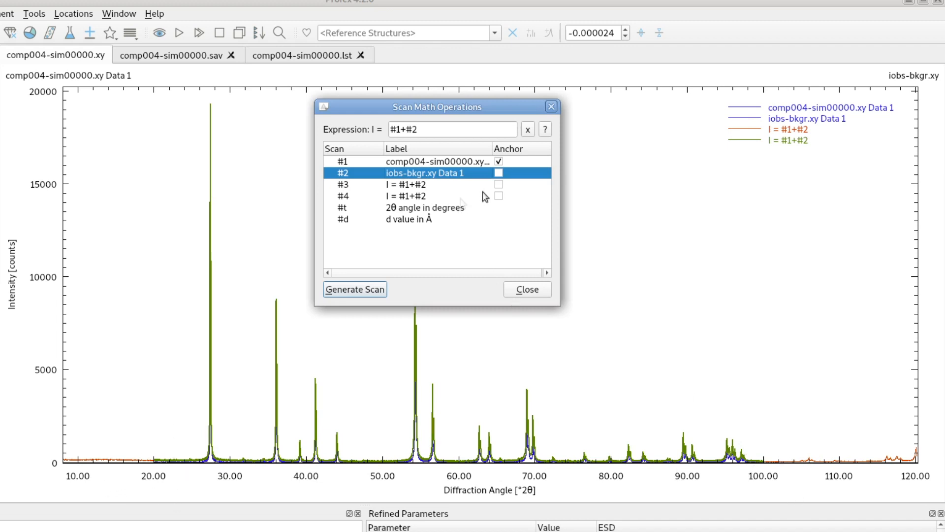
click(498, 172)
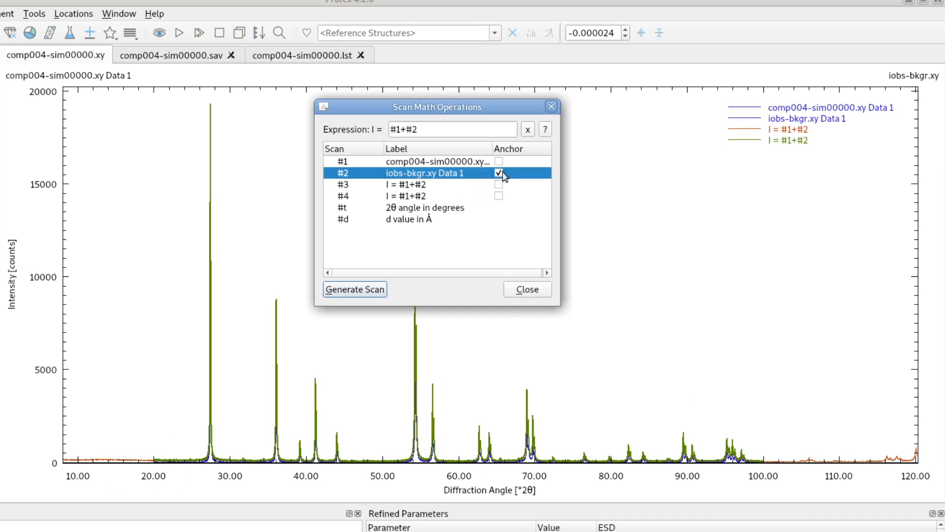
mouse_move(401, 179)
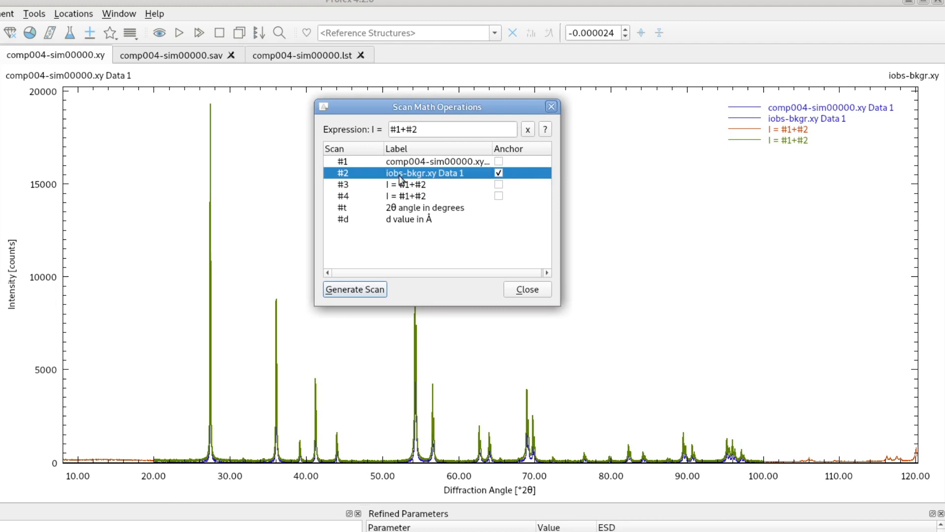
mouse_move(95, 513)
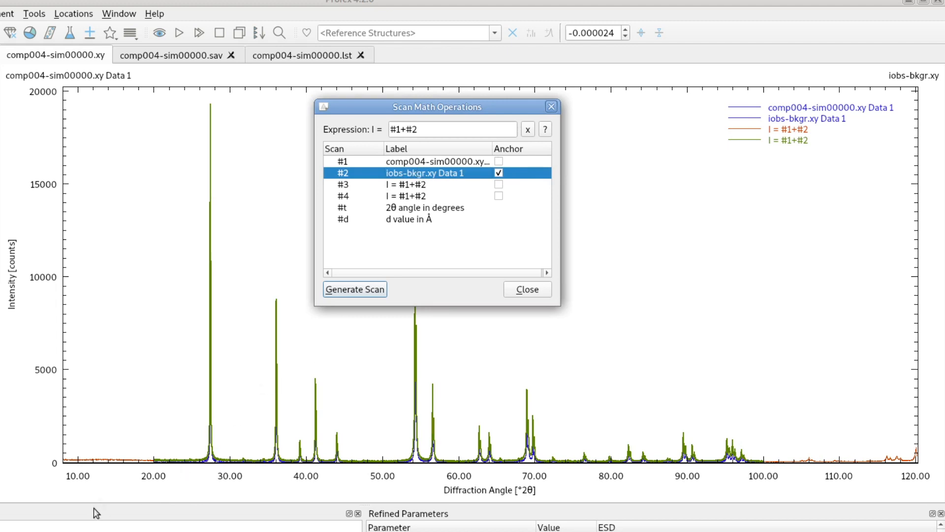
mouse_move(136, 462)
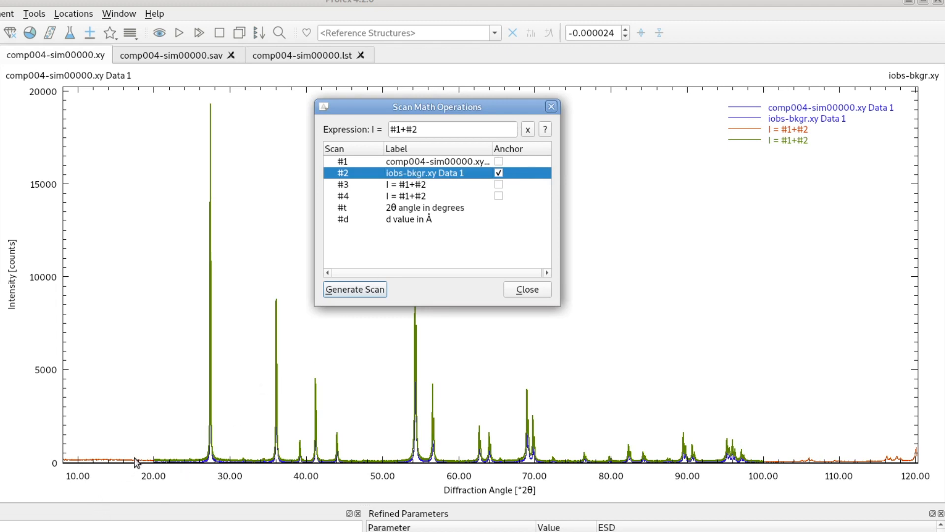
mouse_move(574, 168)
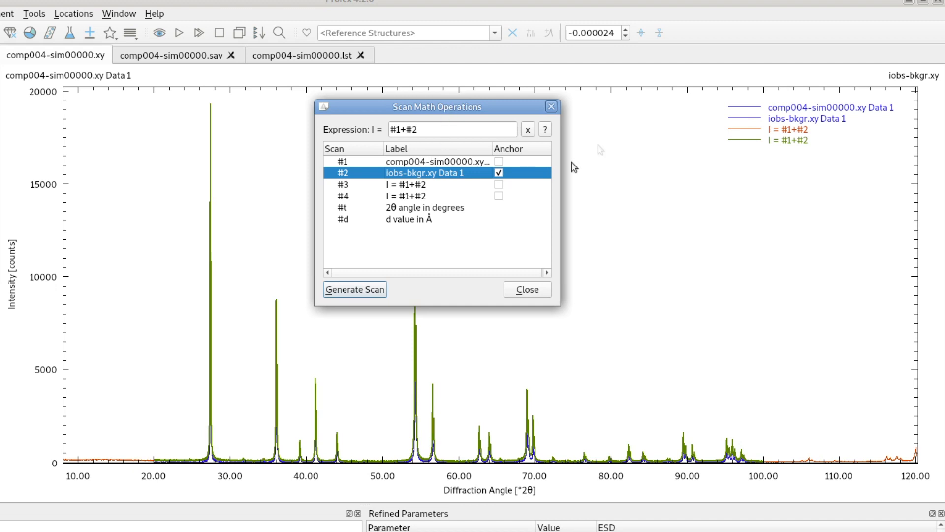